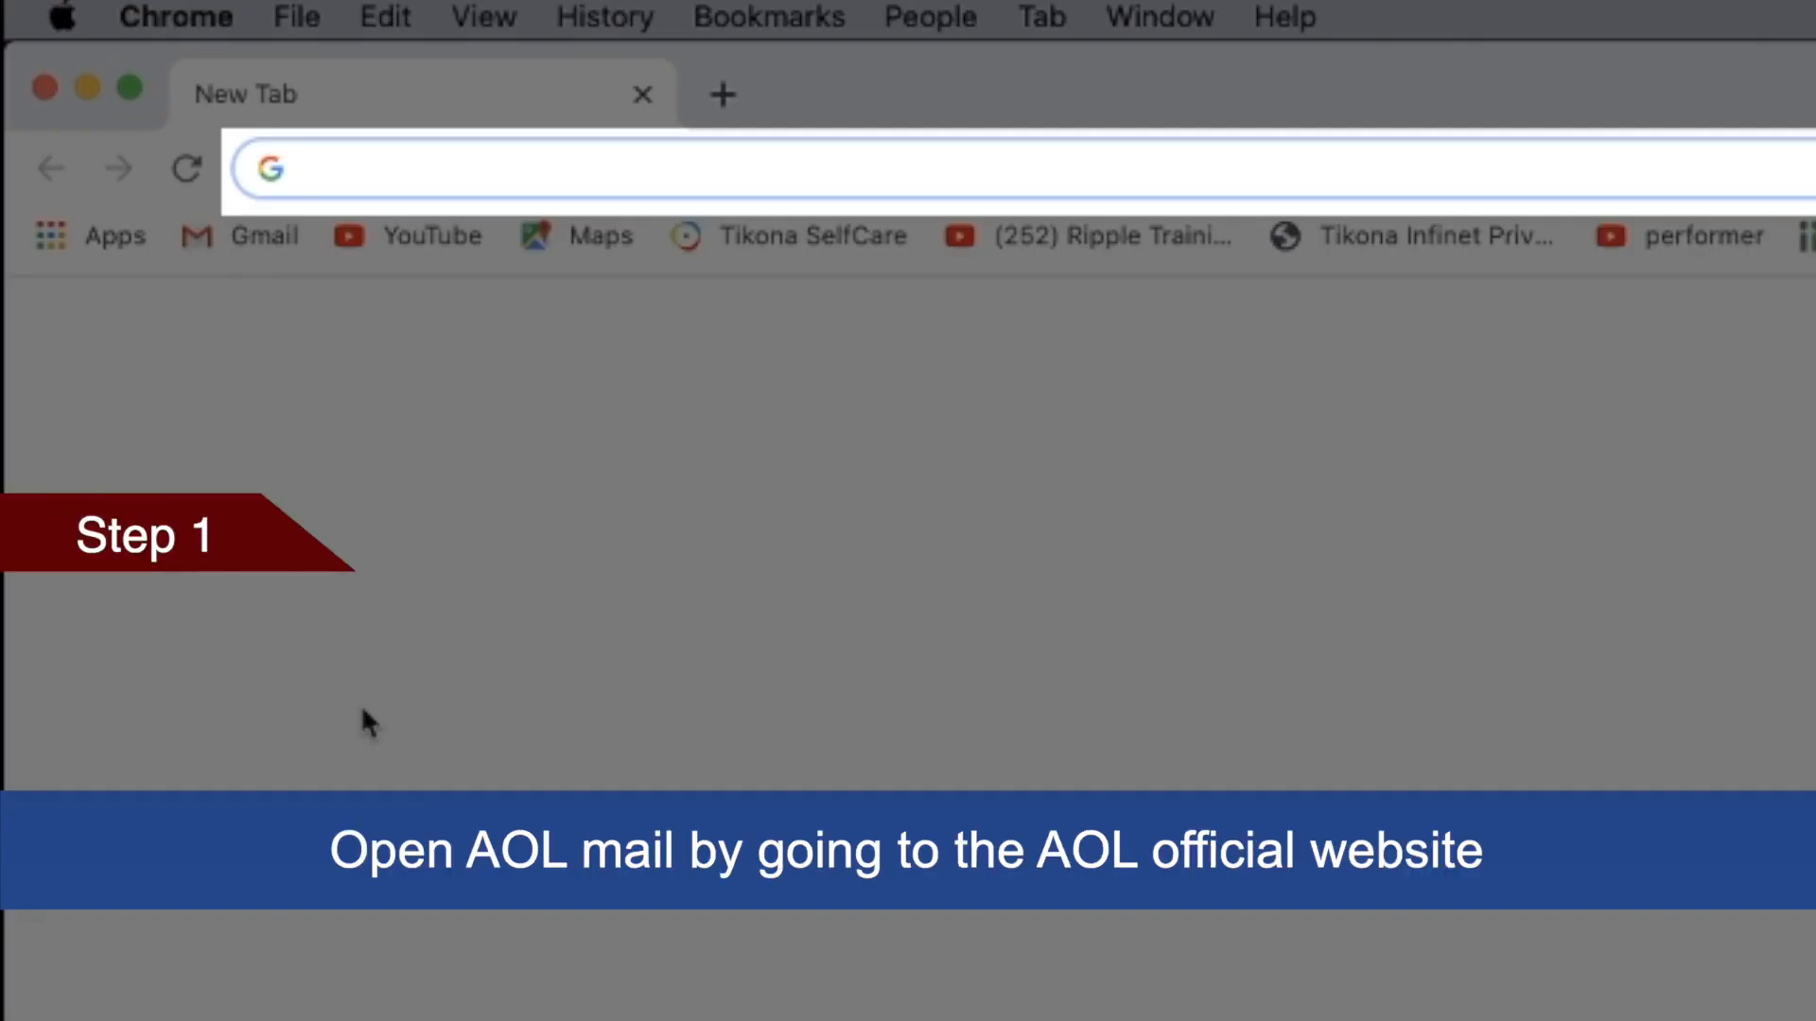
text(www.mail.aol)
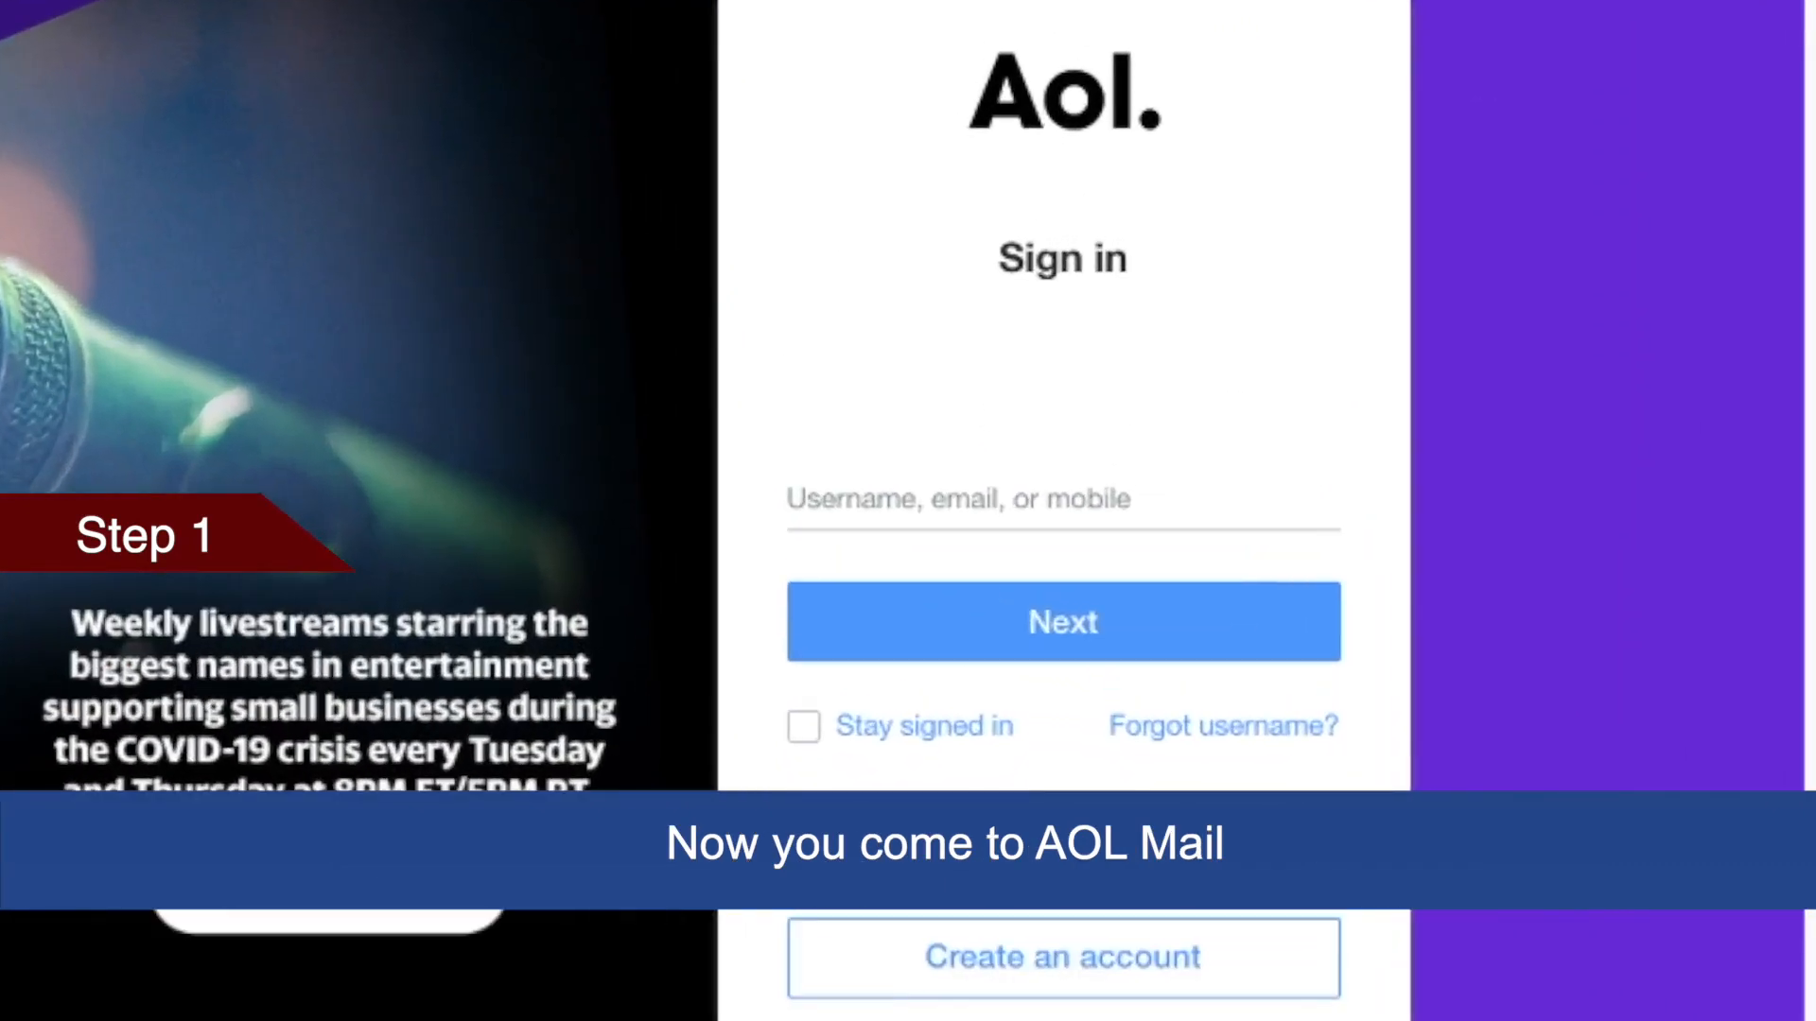
Sign in with the username and password to reach the AOL Mail inbox
click(1060, 516)
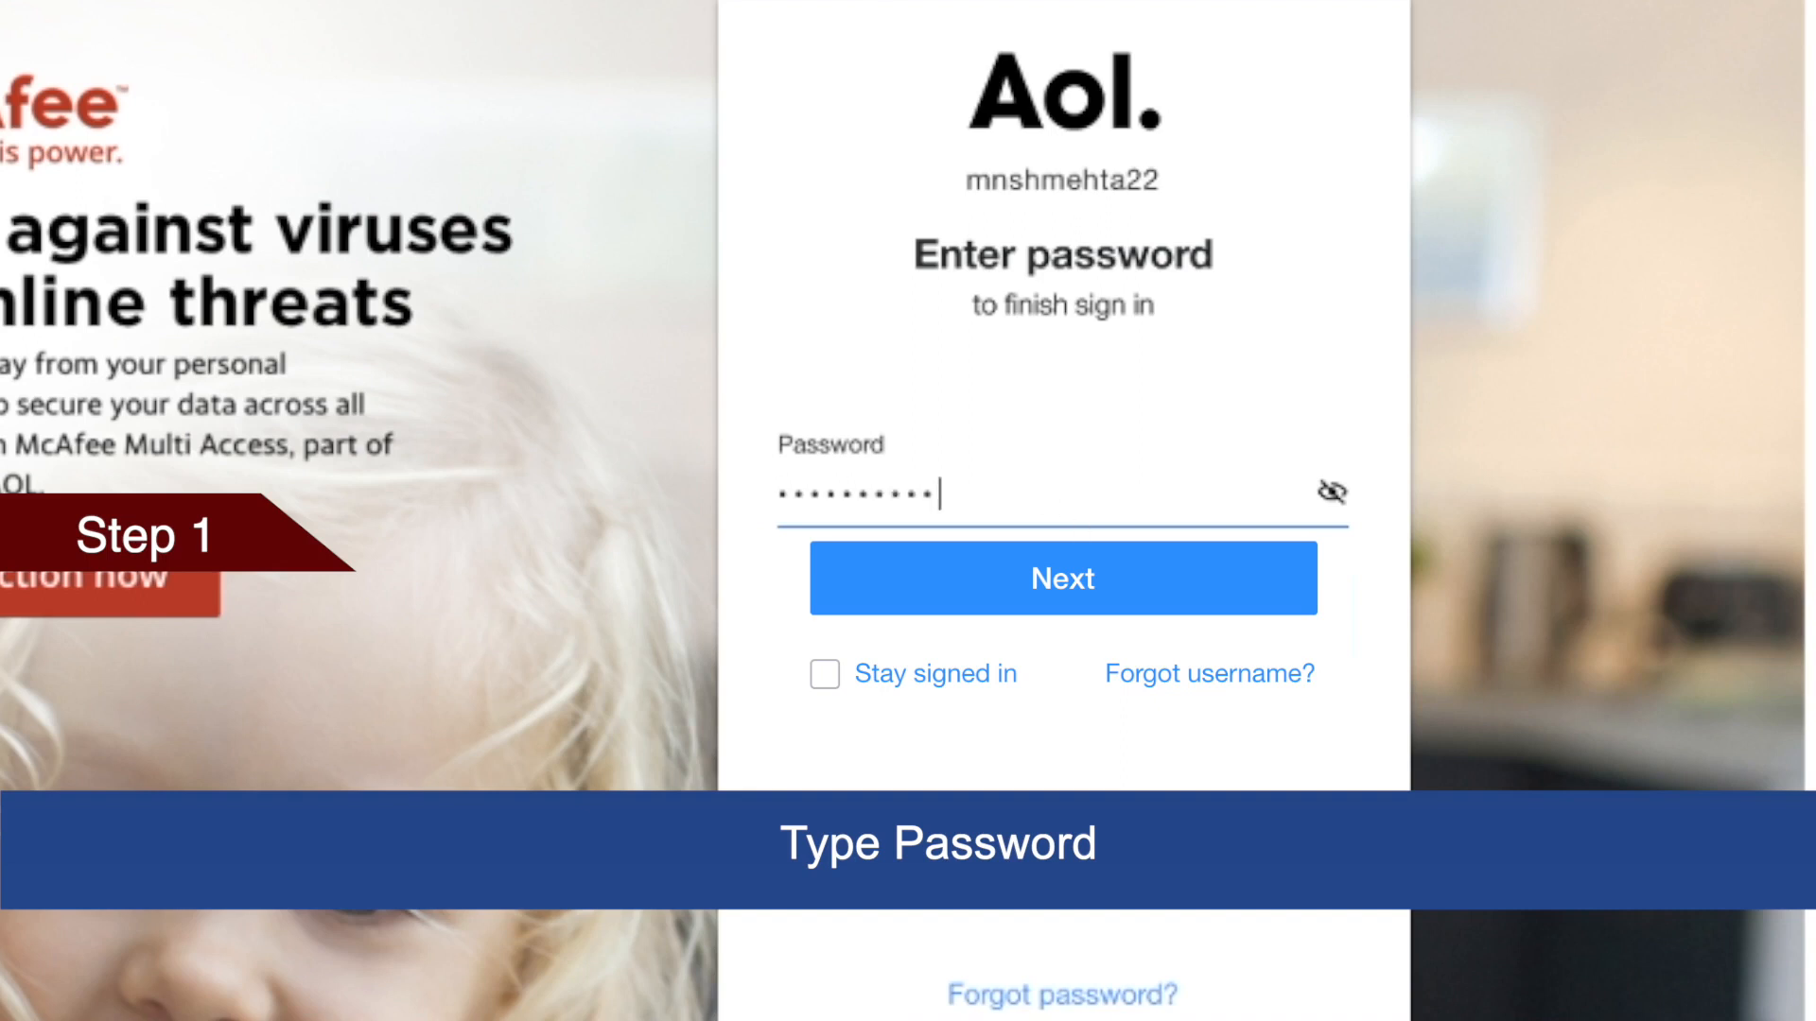
click(1061, 578)
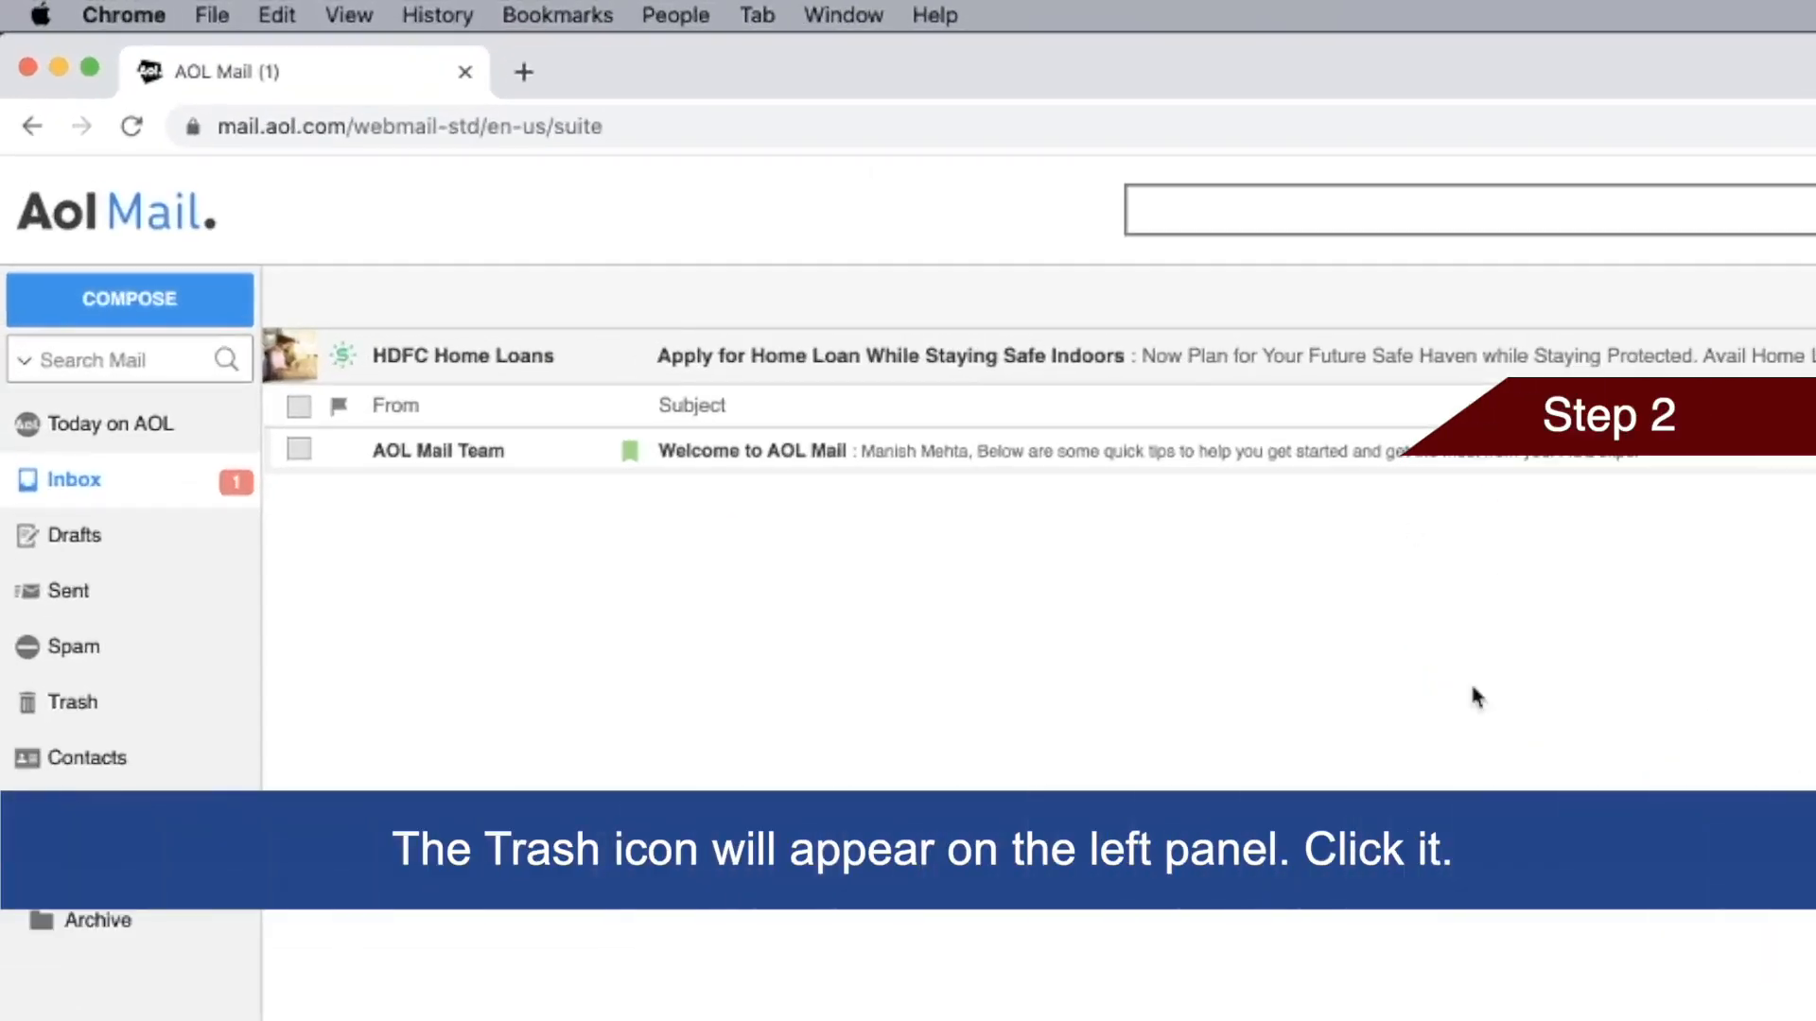
Open the Trash folder and tick the checkbox of the deleted email
click(72, 702)
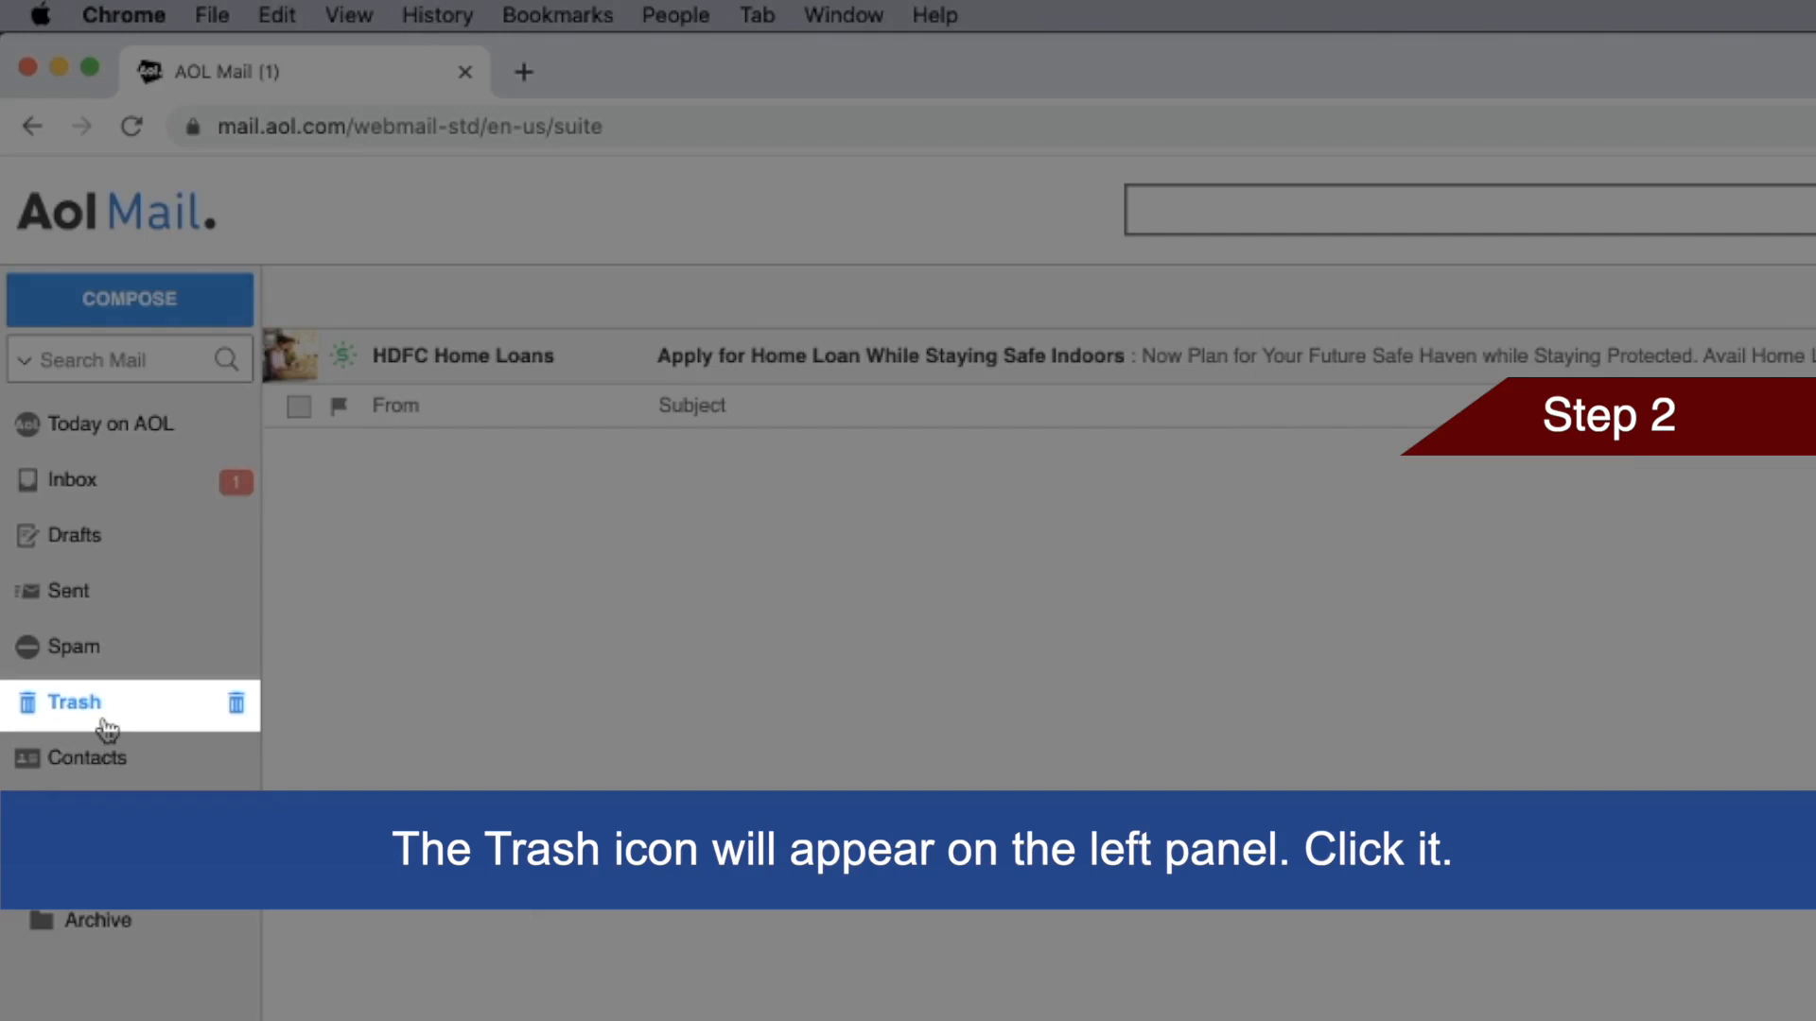
click(77, 702)
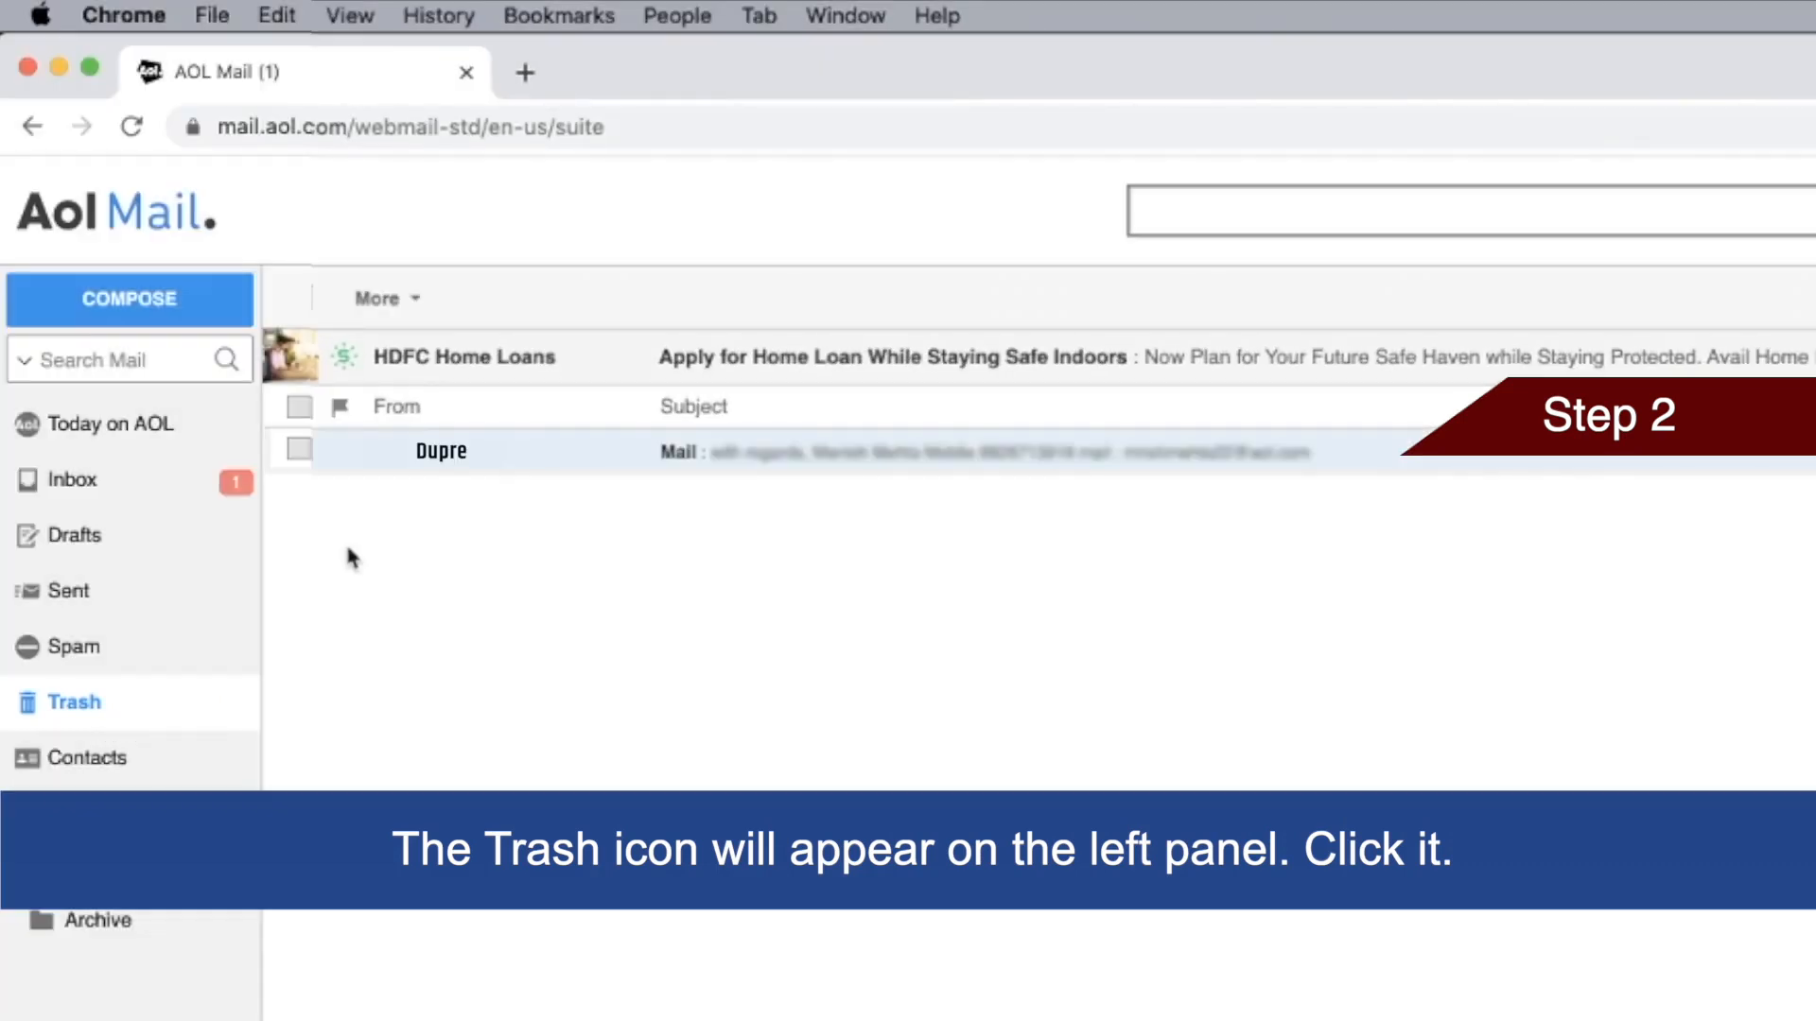
click(299, 450)
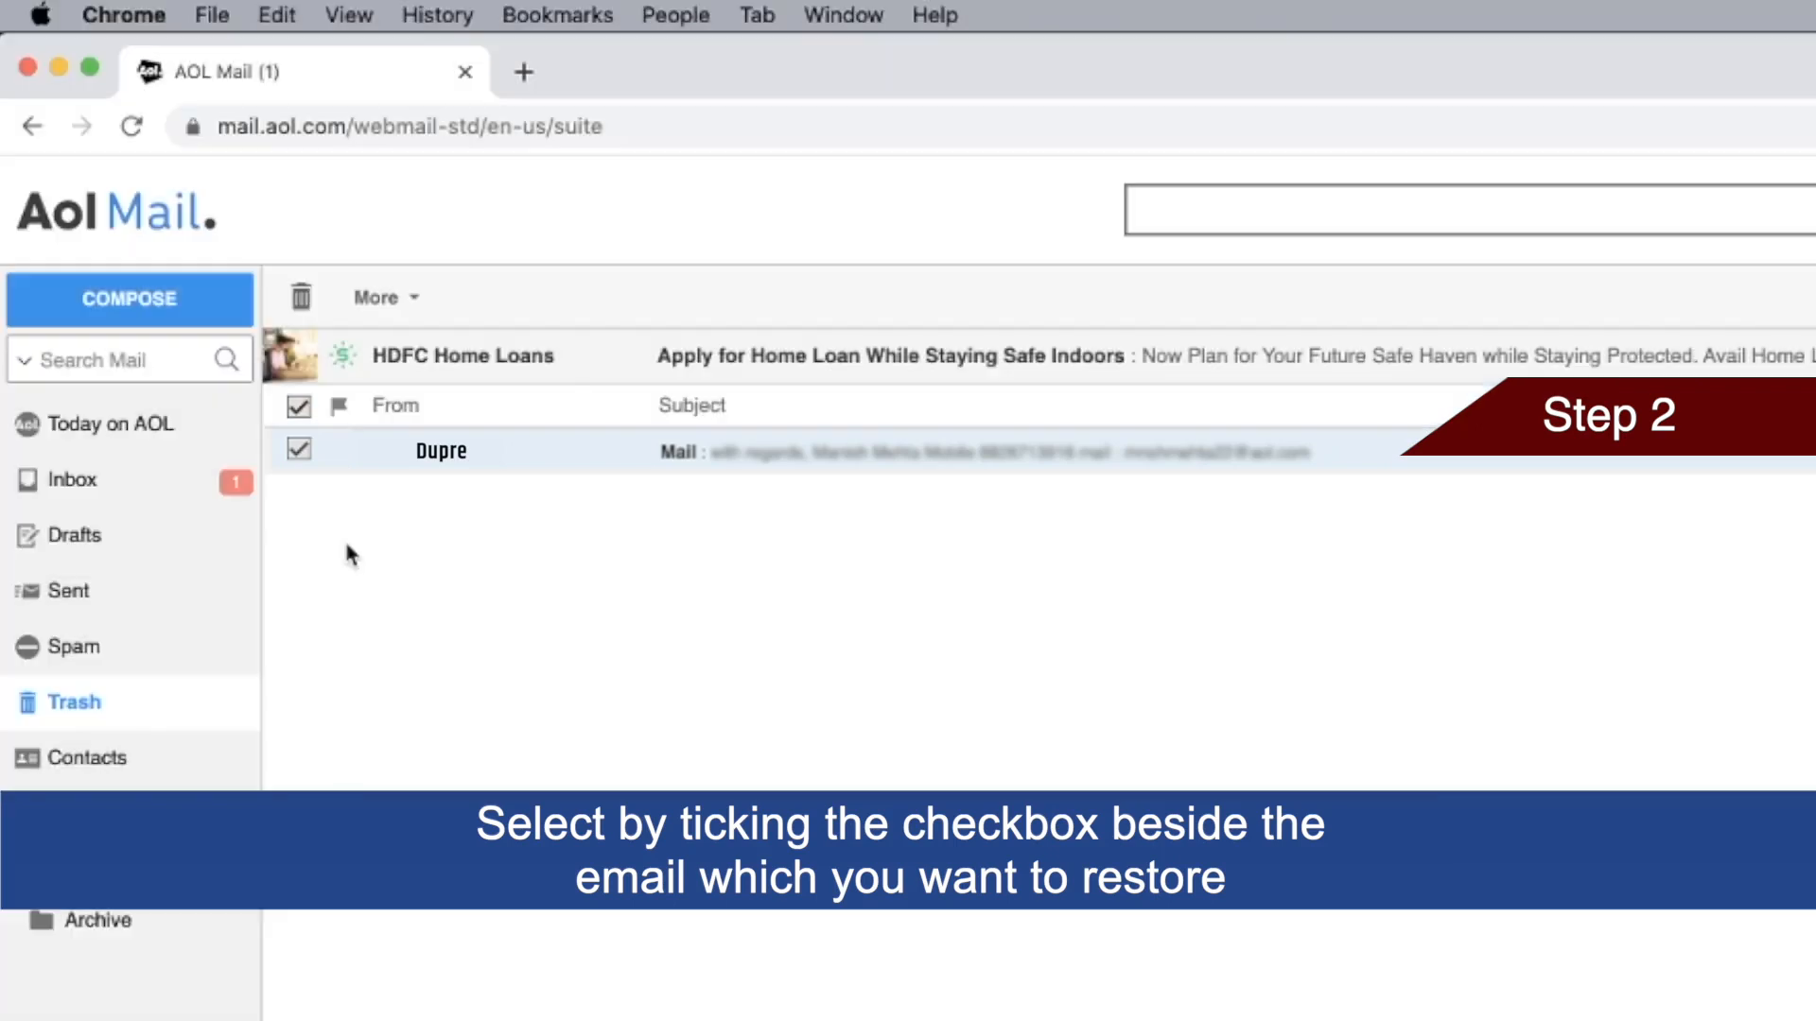
mouse_move(471, 623)
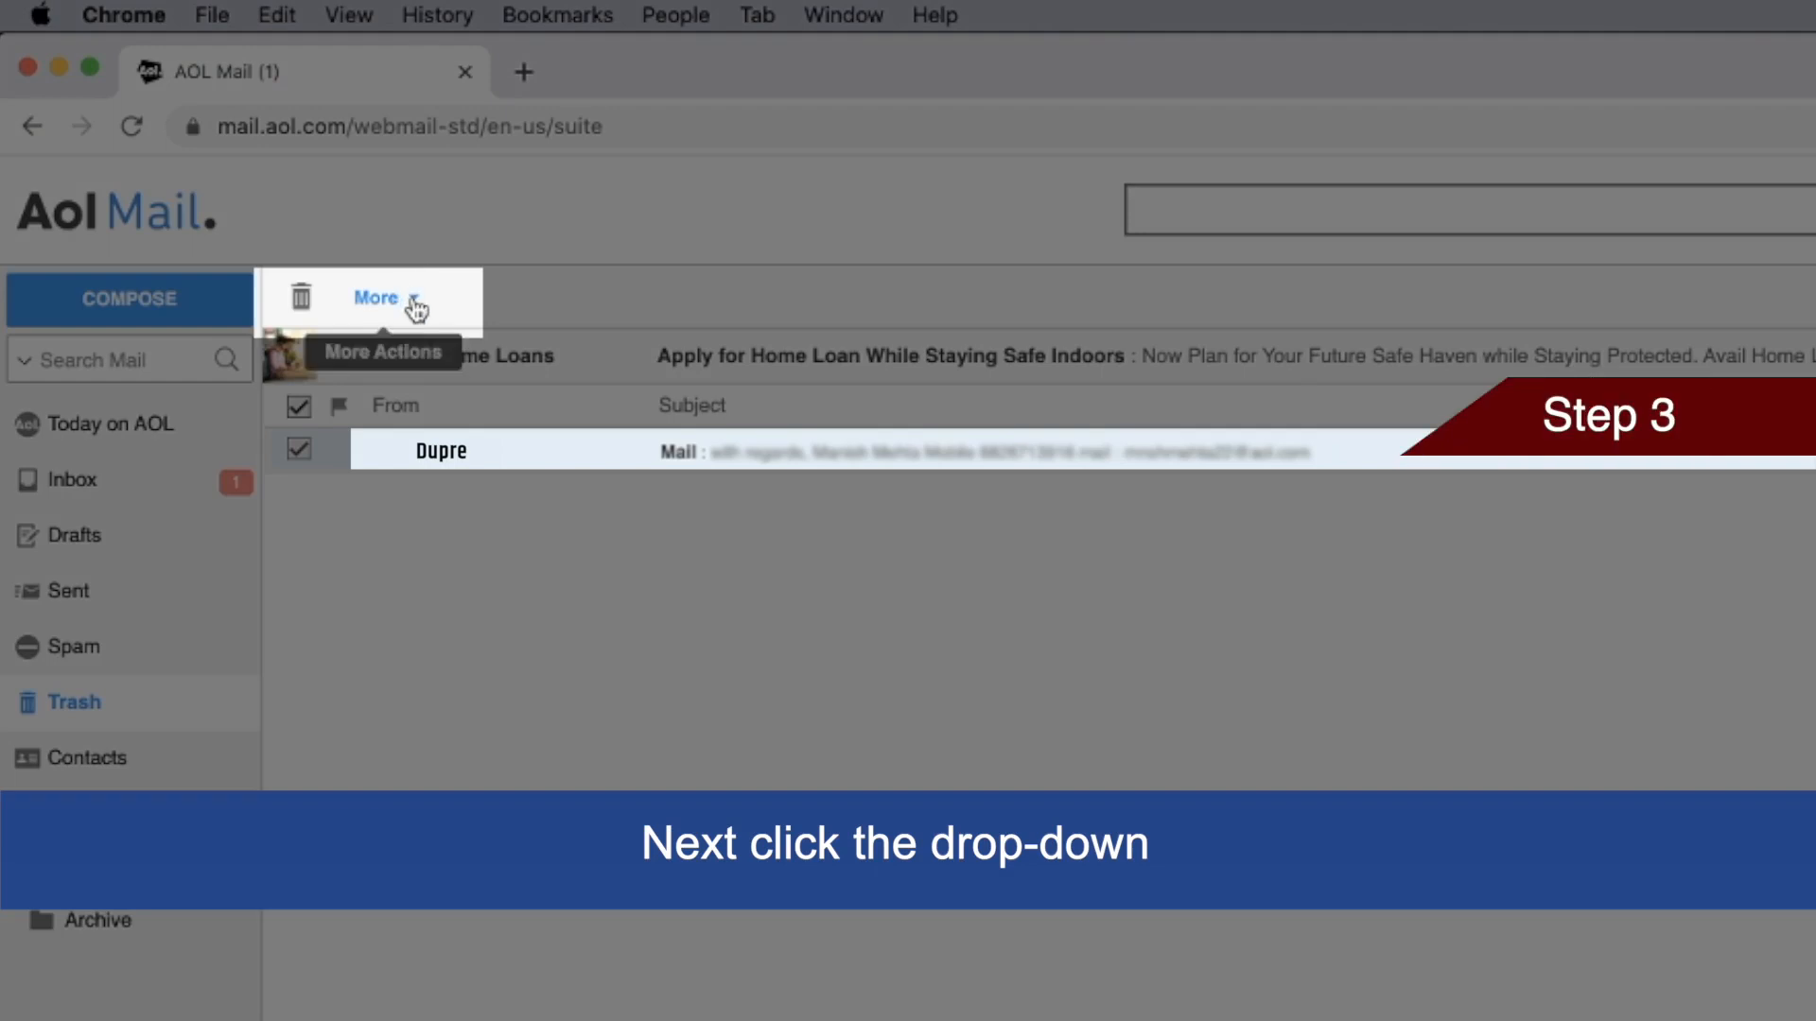
Move the selected email to Inbox via More, then view Inbox to confirm
click(381, 298)
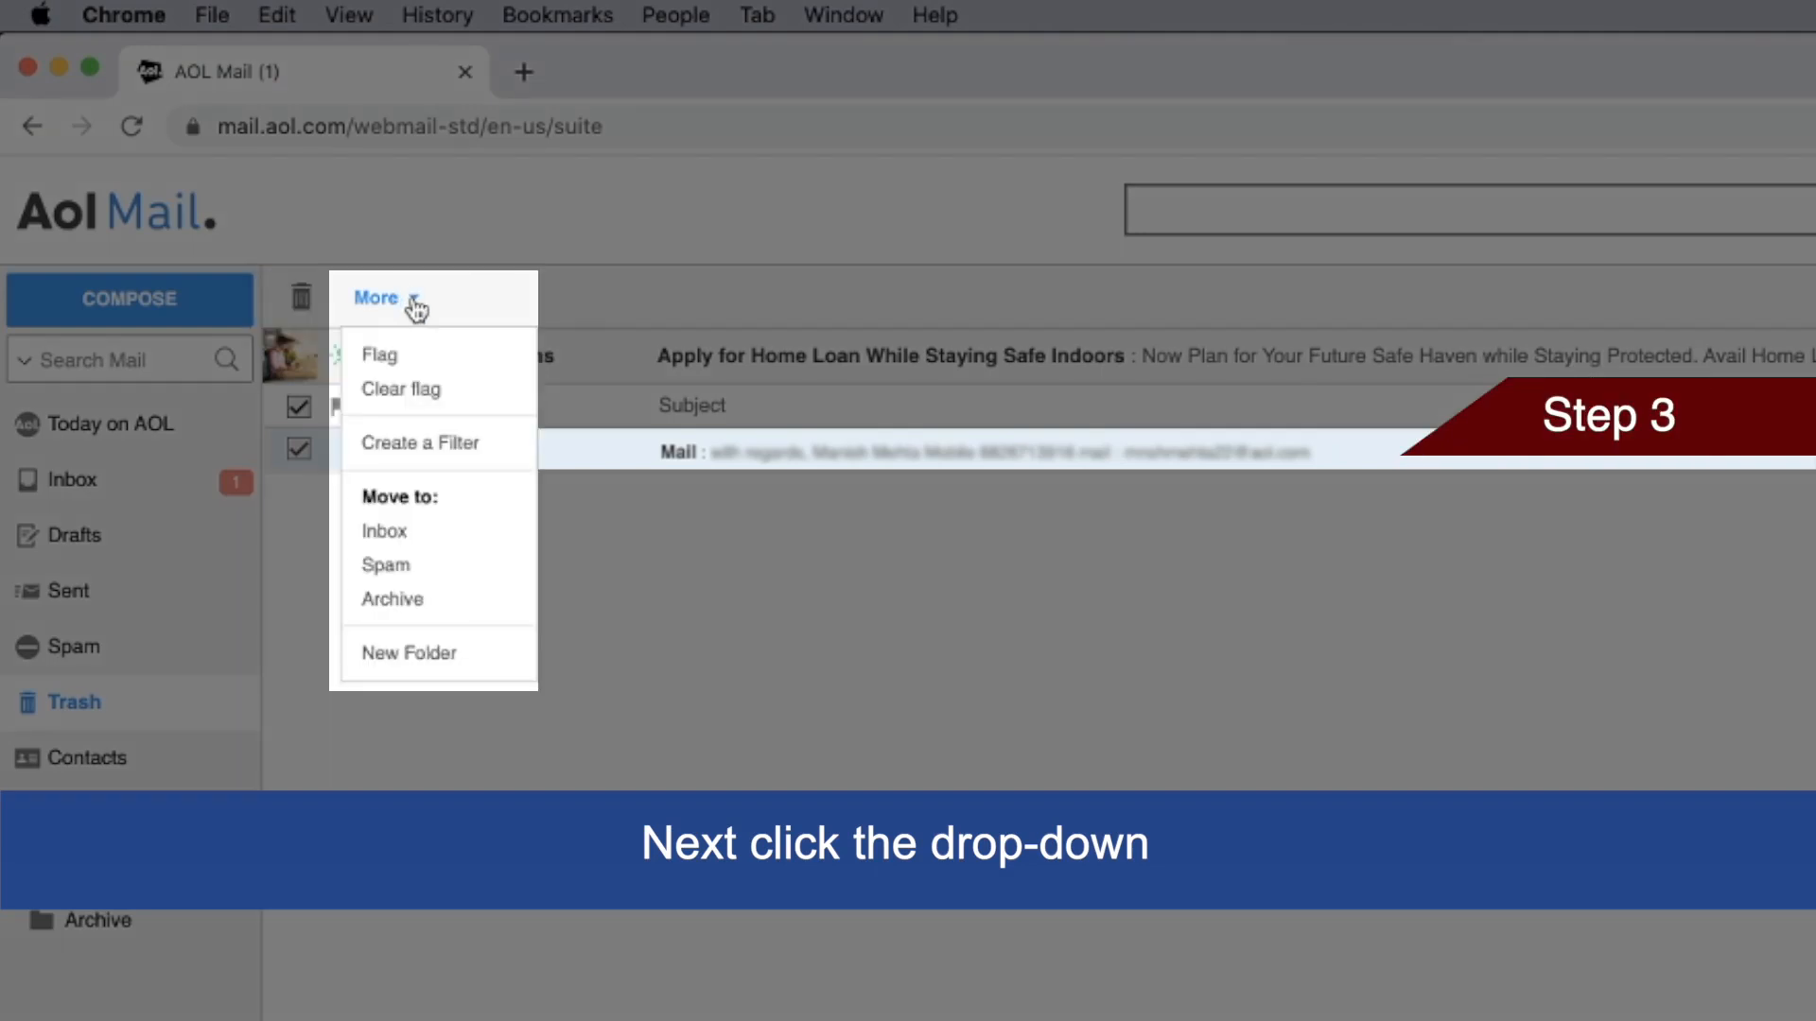
mouse_move(383, 531)
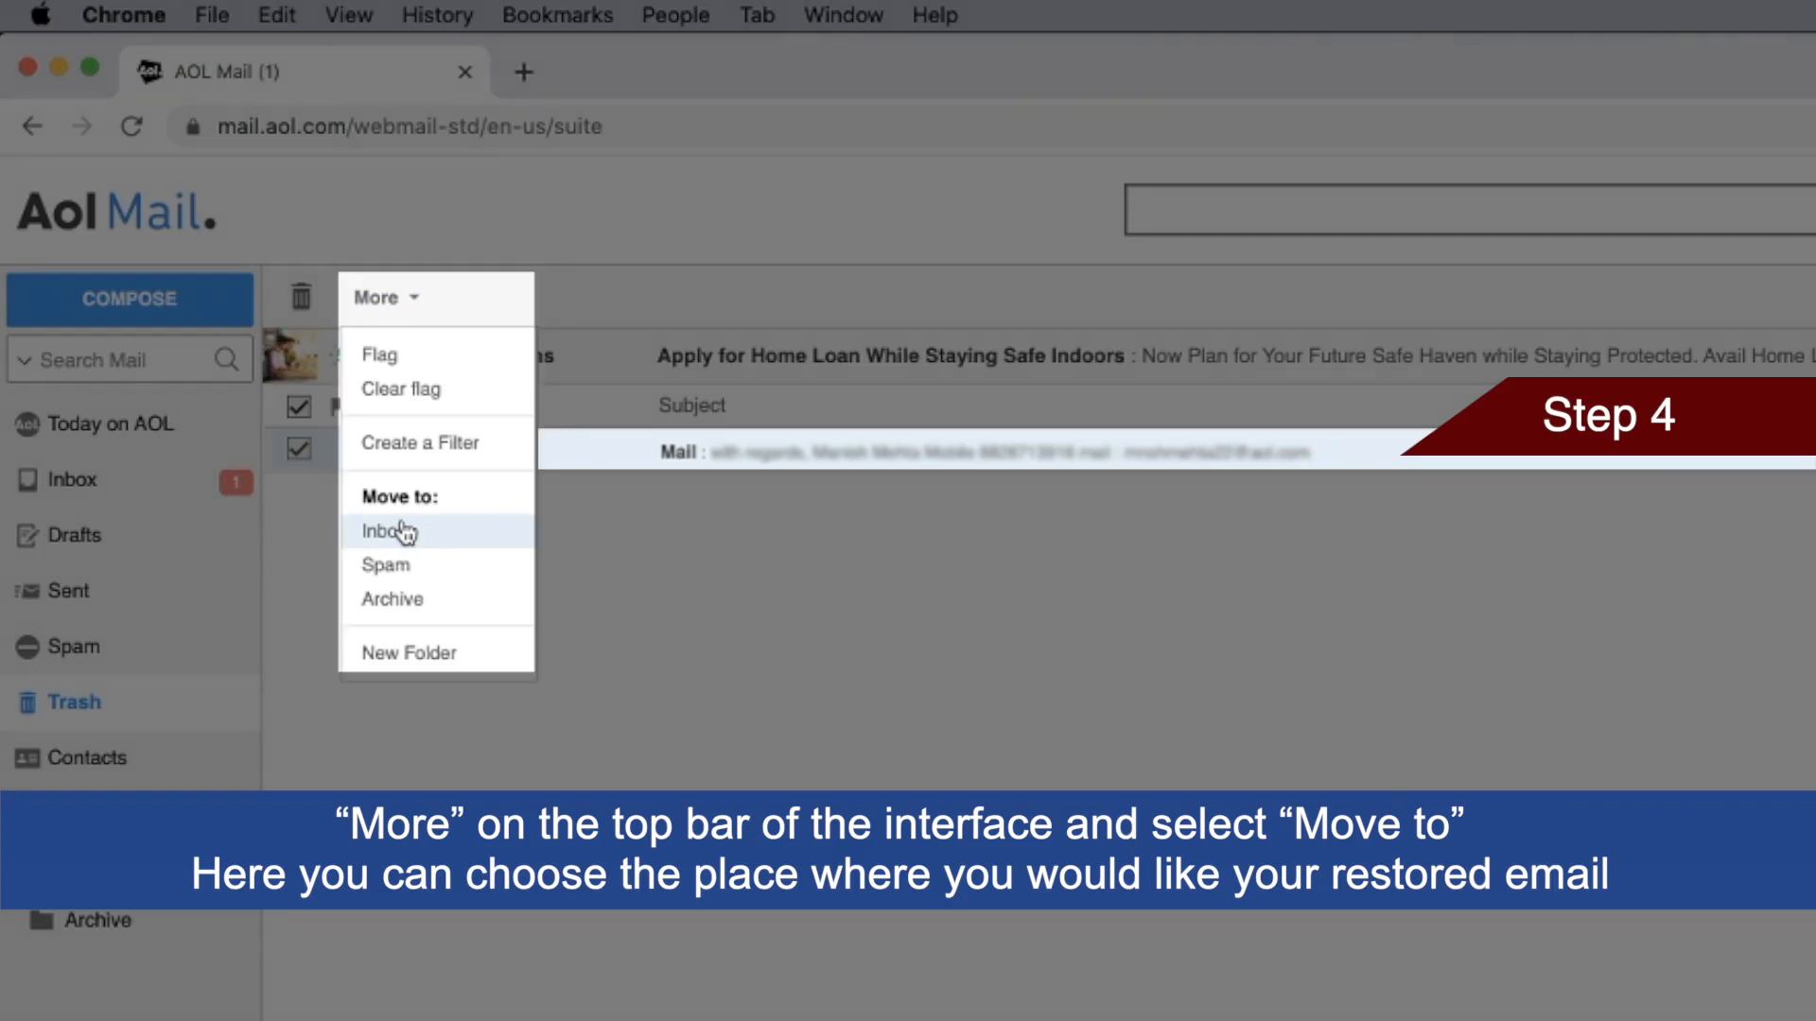
click(383, 531)
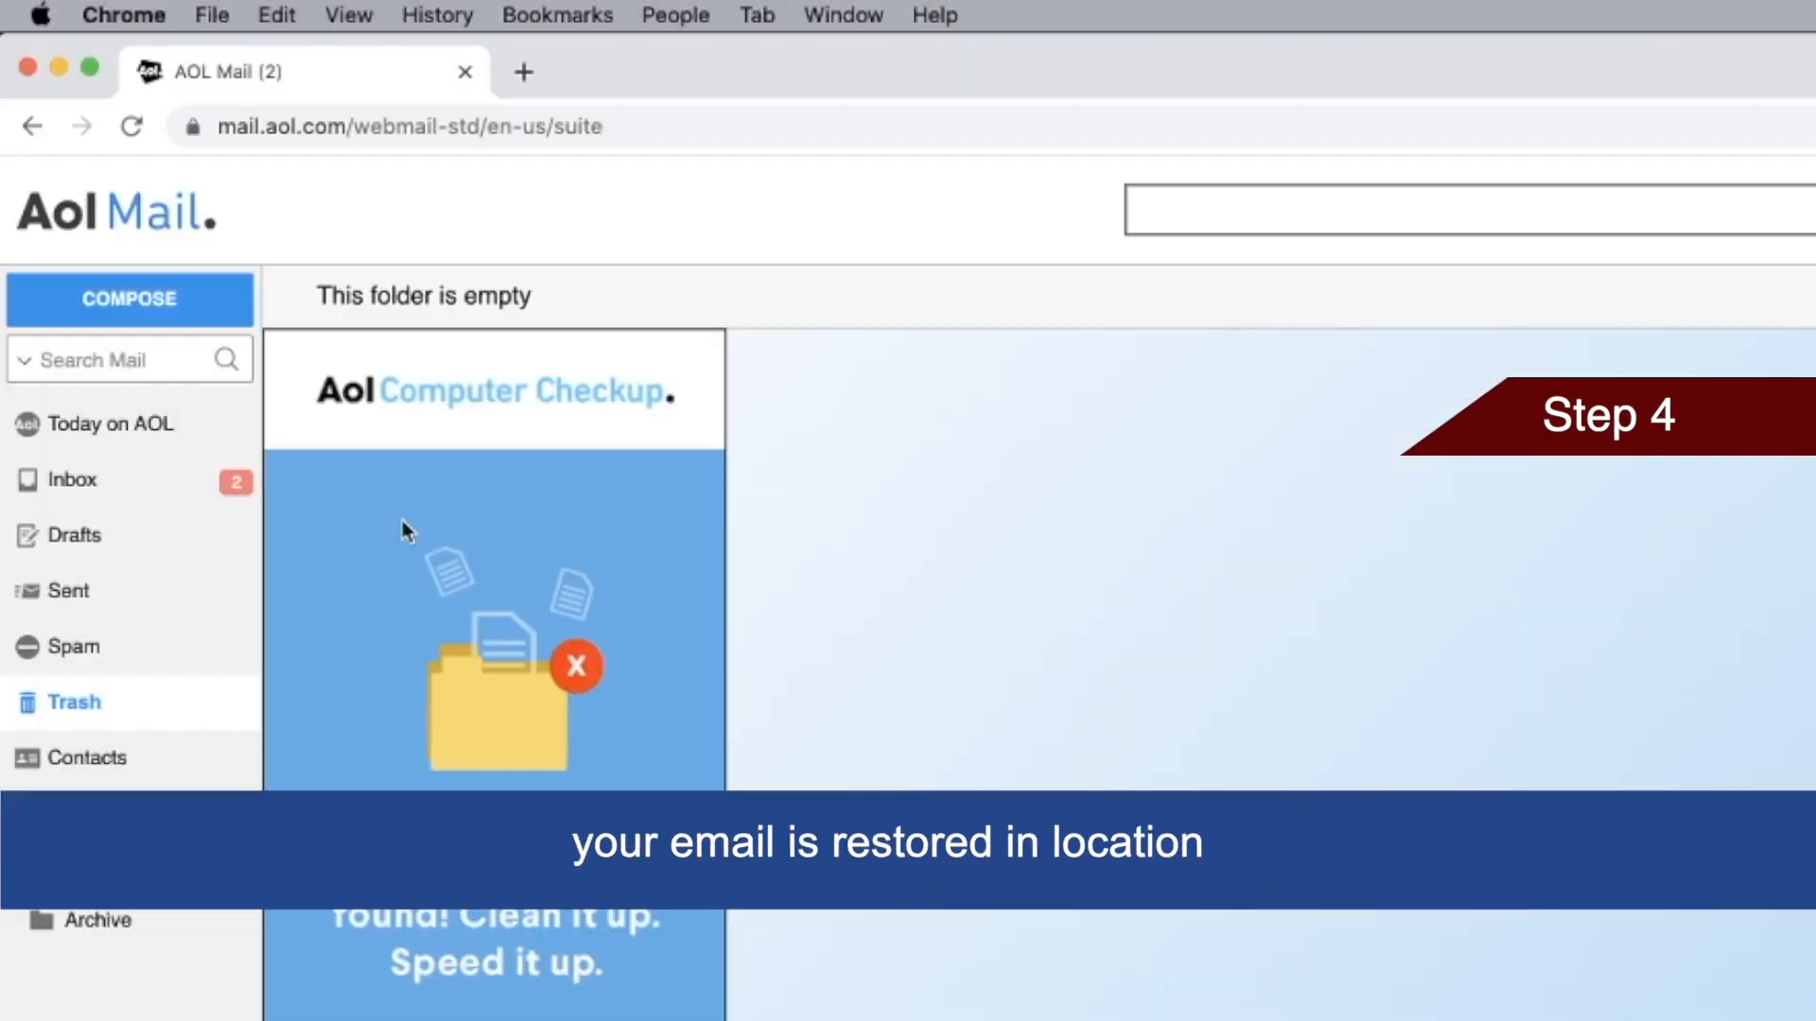
click(77, 480)
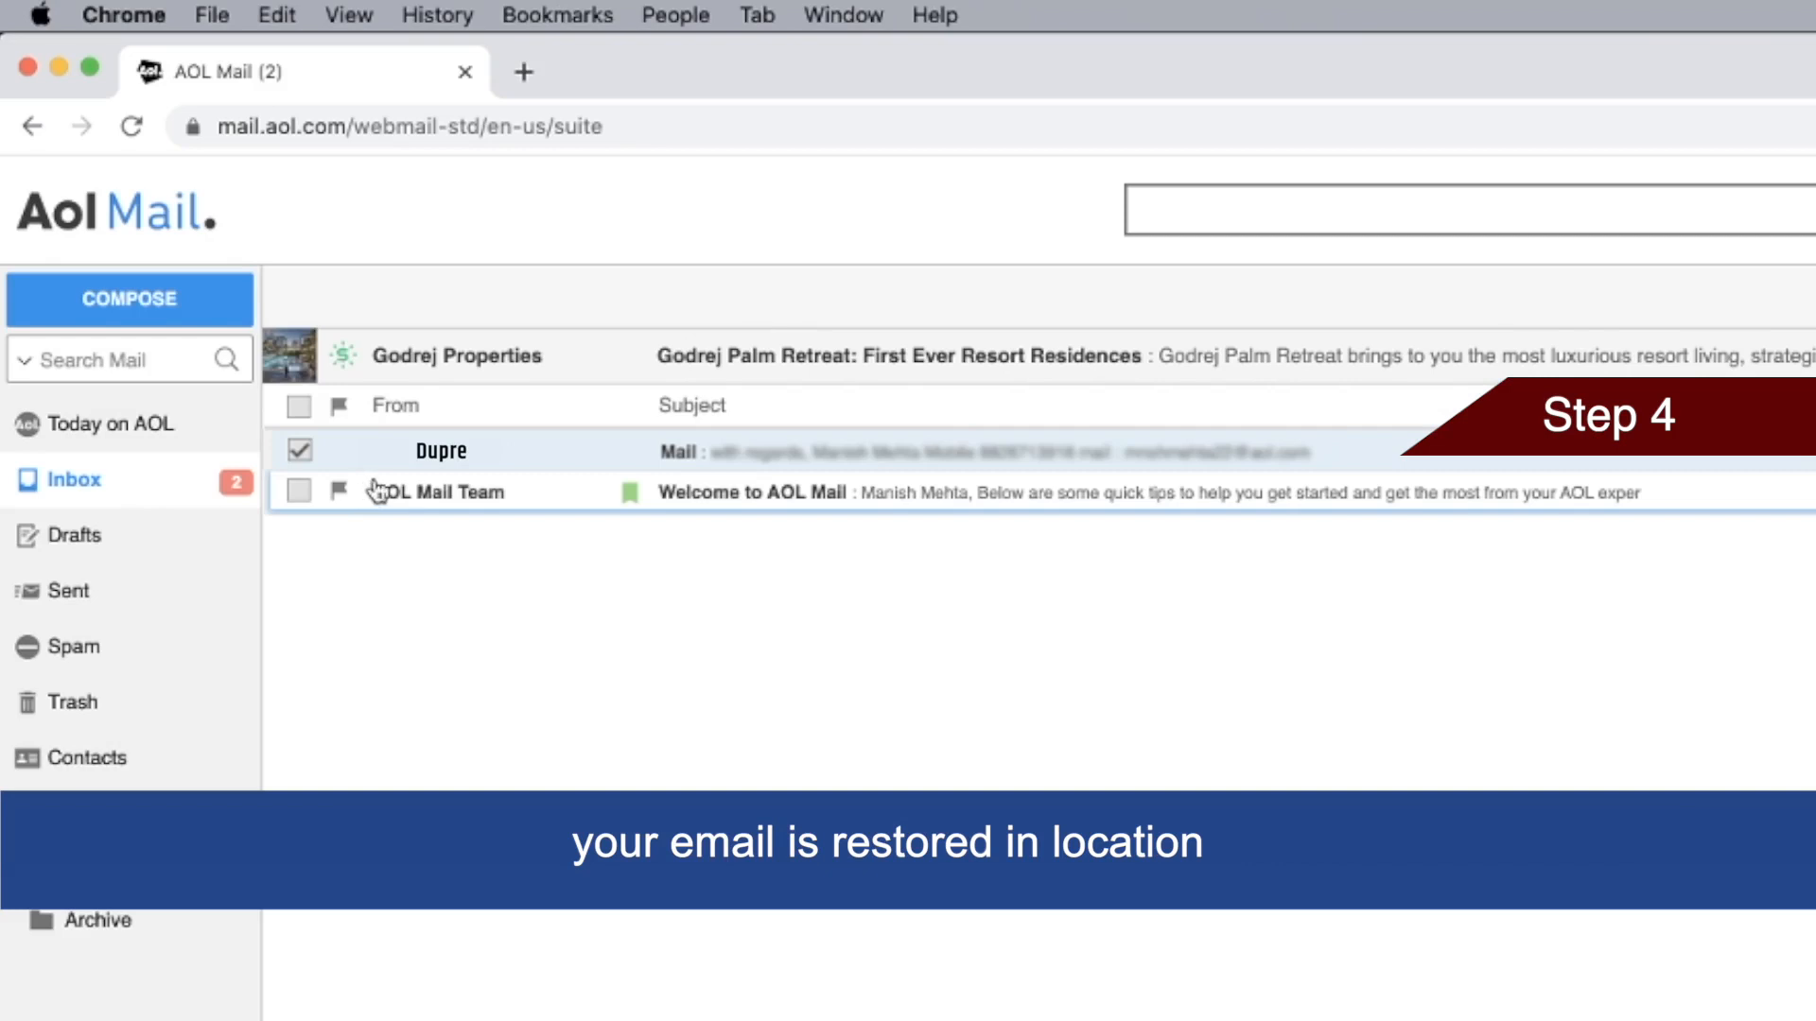